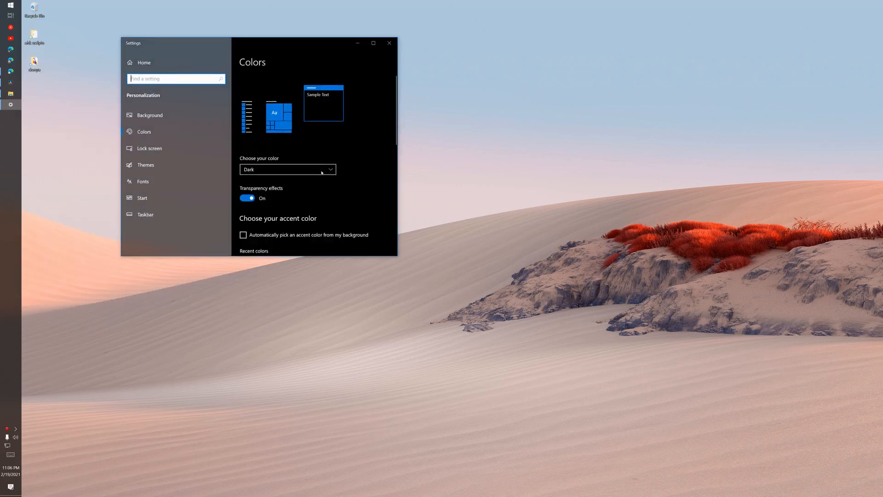
Review the Dark colour mode choice on the Settings Colors page
click(287, 169)
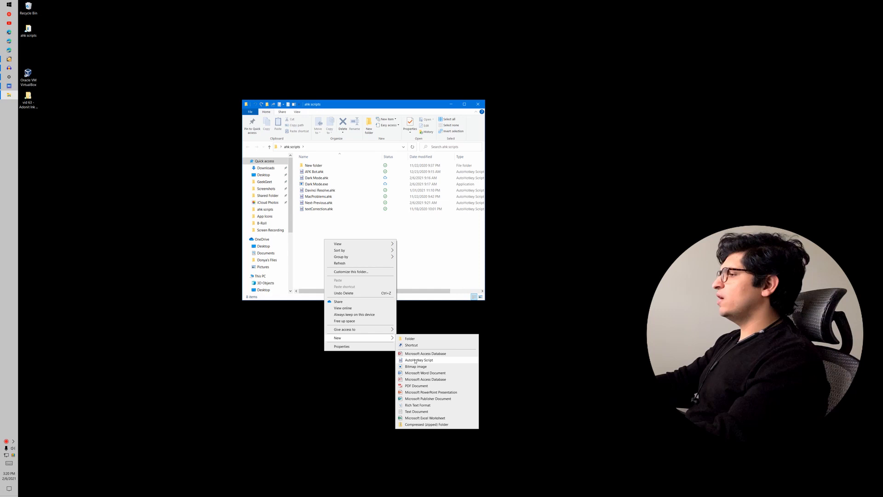
Name the new file 'Dark Mode - 1.ahk' and open it with Edit Script
click(418, 359)
text(Dark Mode 0 Safe)
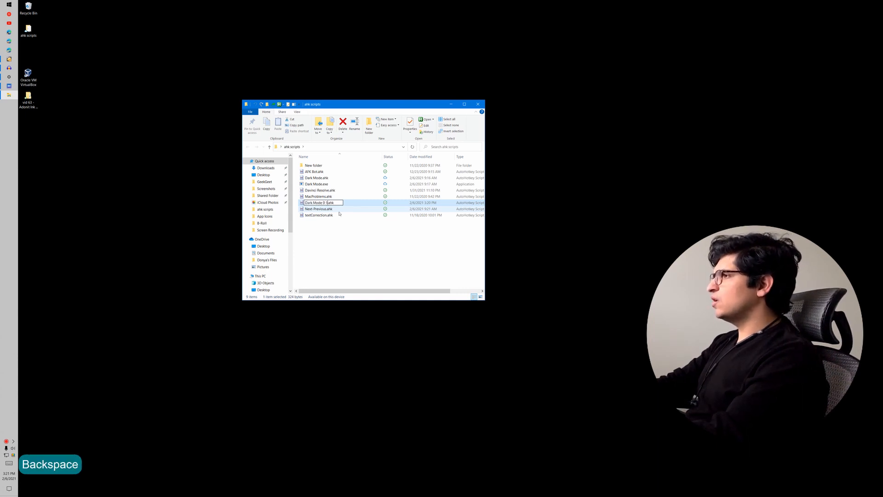
key(Backspace)
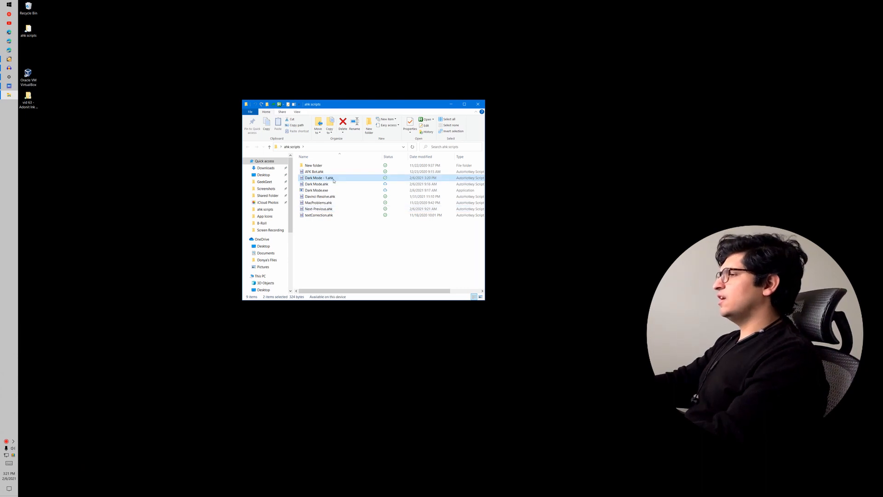
right_click(318, 177)
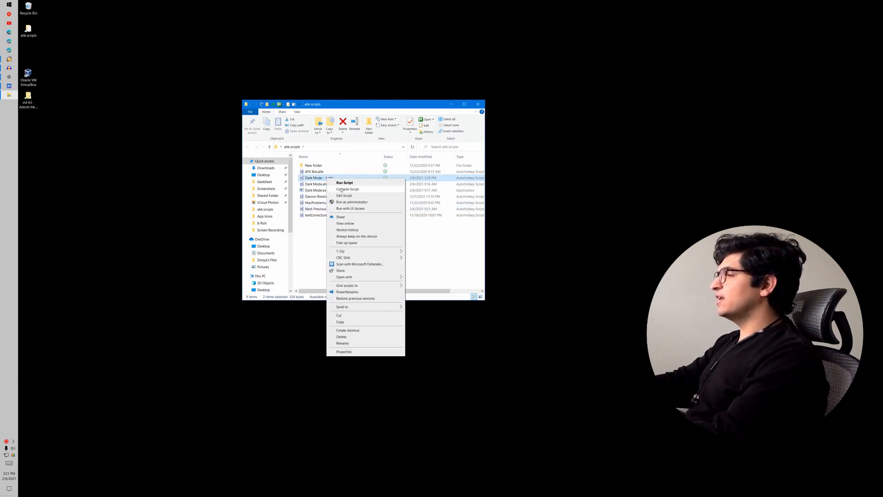
click(344, 195)
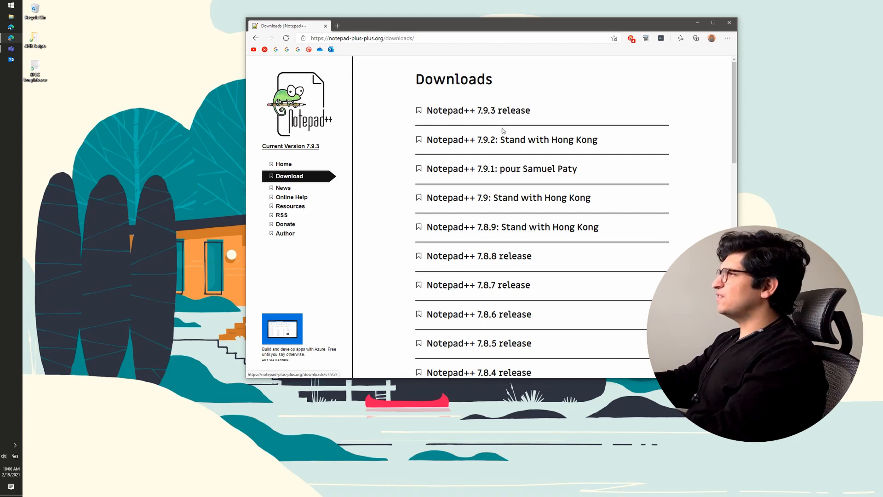
Browse the Notepad++ downloads release list in Chrome
click(477, 109)
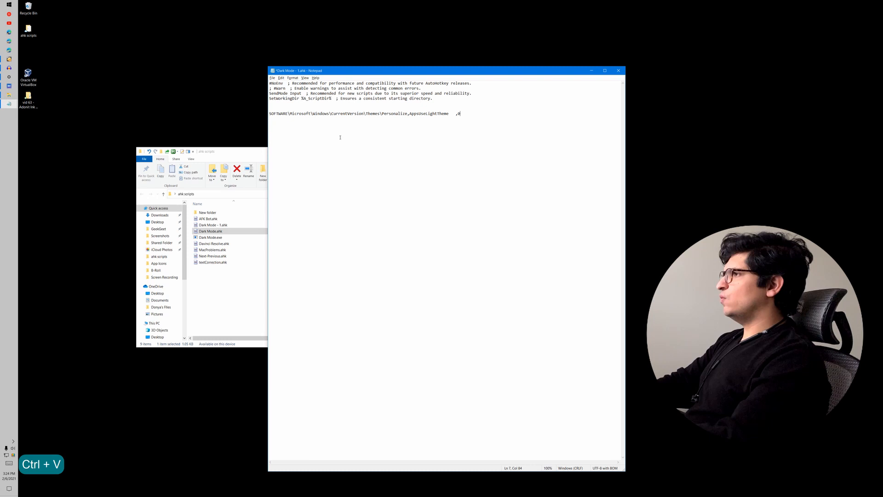
Paste a second AppsUseLightTheme registry line with value 1, then delete both draft lines
key(ctrl+v)
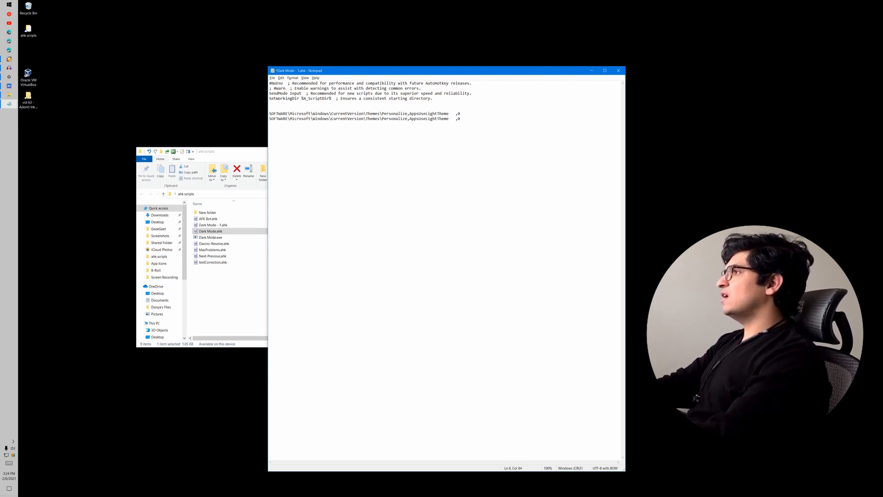
text(1)
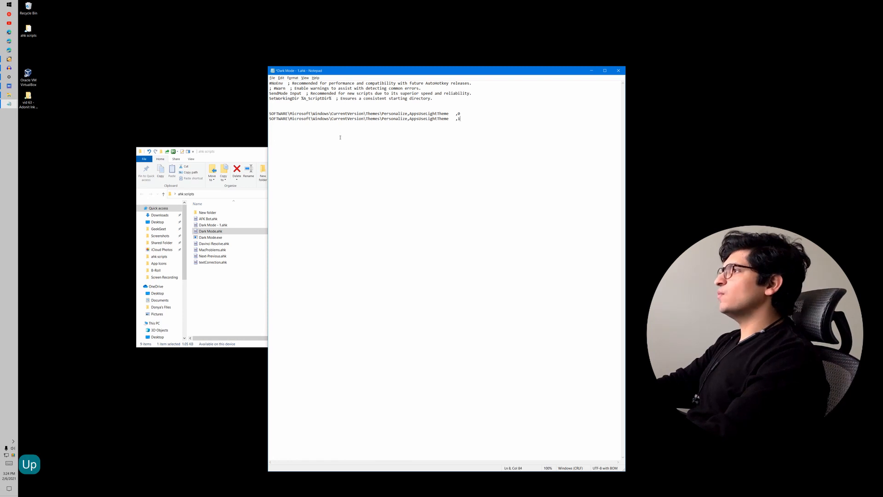
text(1)
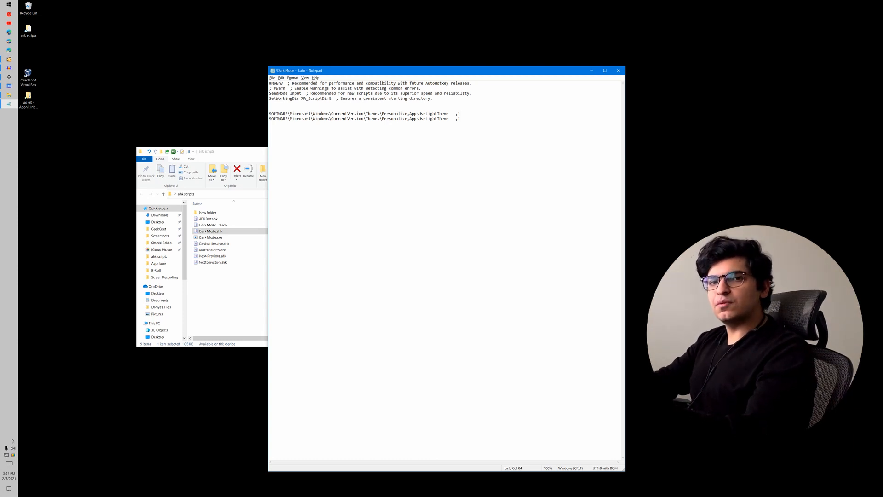
key(ctrl)
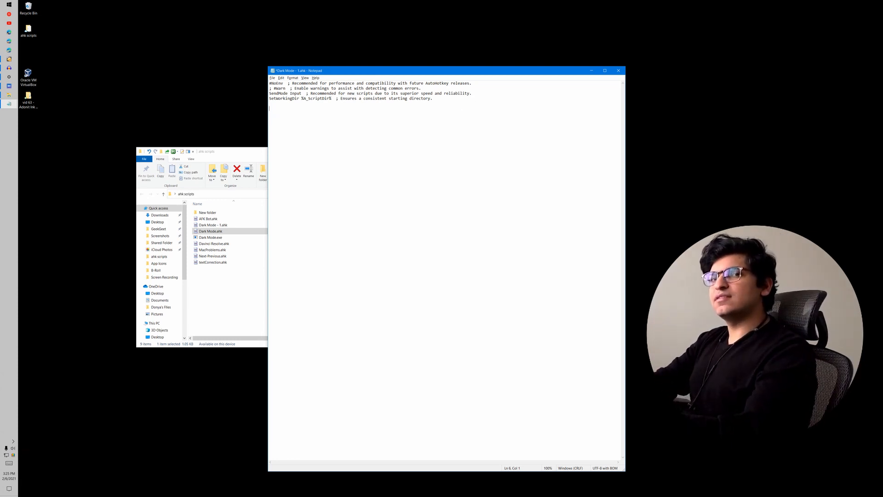
Add the RegRead line reading SystemUsesLightTheme into LightModeActive, removing the temporary 1/0 comments
key(Backspace)
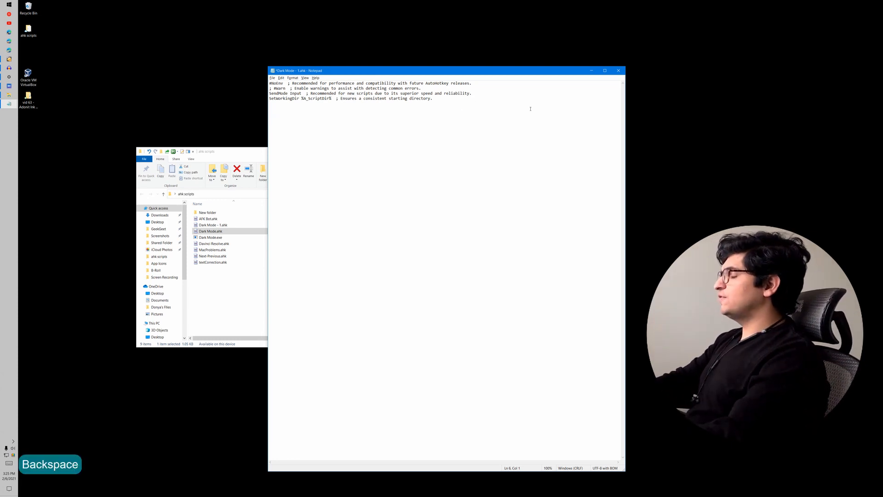
key(ctrl+v)
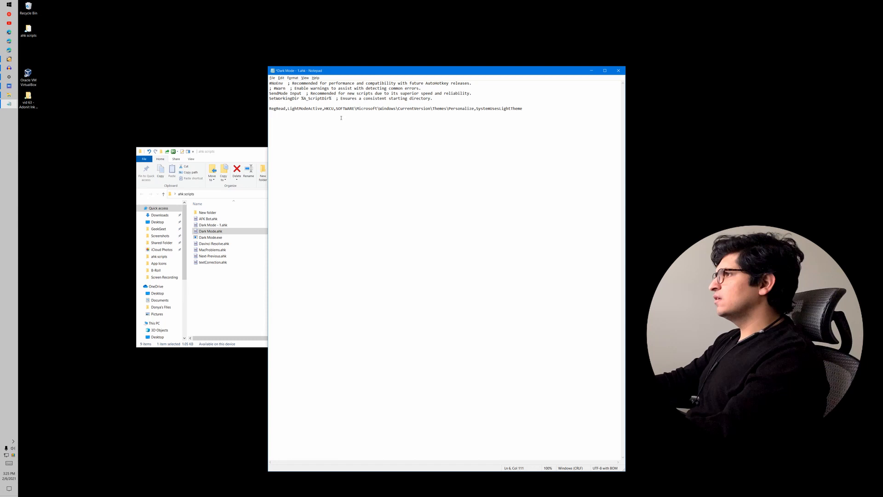
double_click(276, 109)
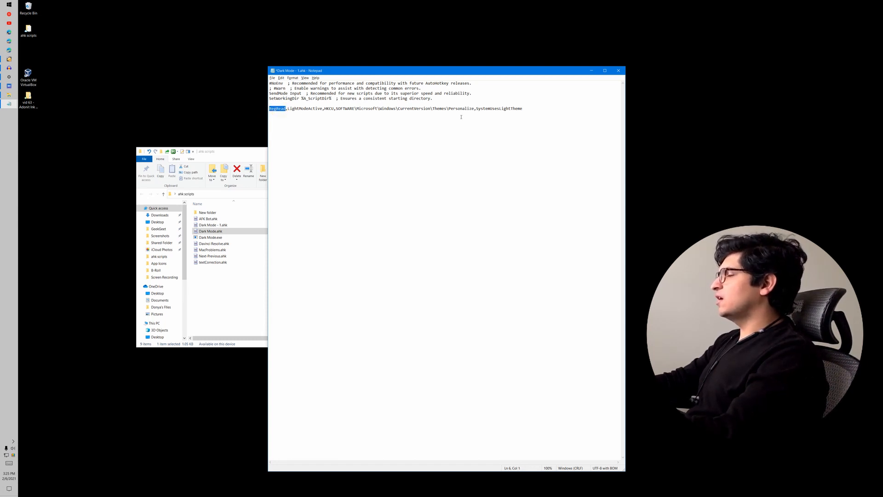
double_click(300, 108)
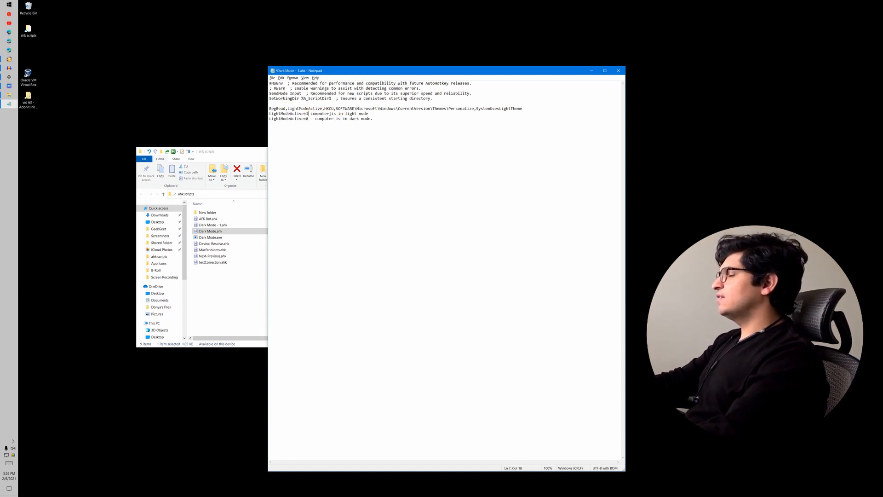
key(Backspace)
text(true)
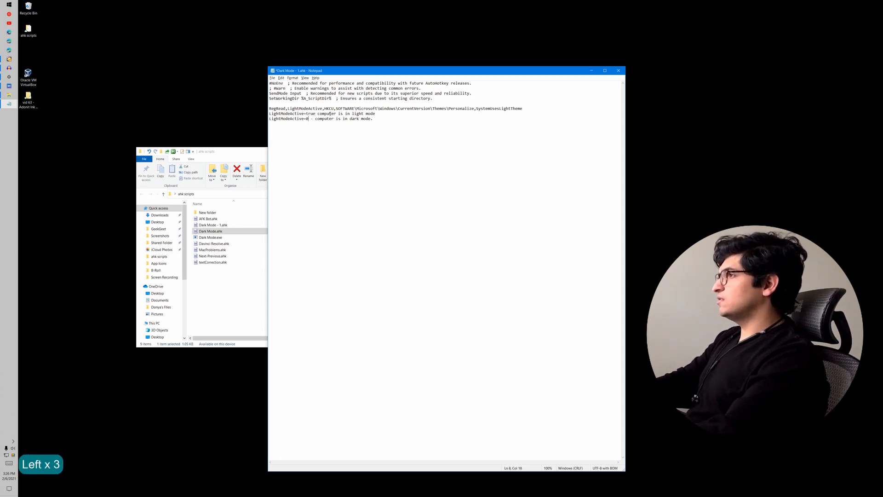
key(Backspace)
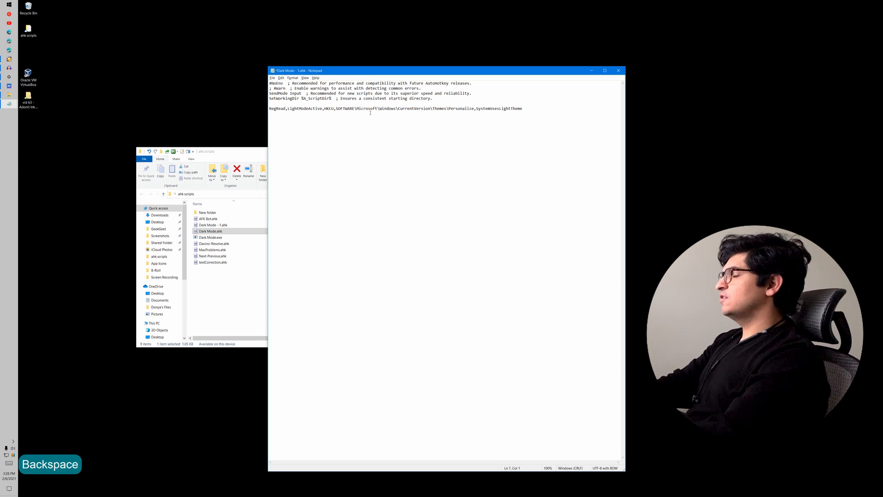
Write an If LightModeActive block with RegWrite Reg_Dword lines setting the Personalize theme values to 0
text(If)
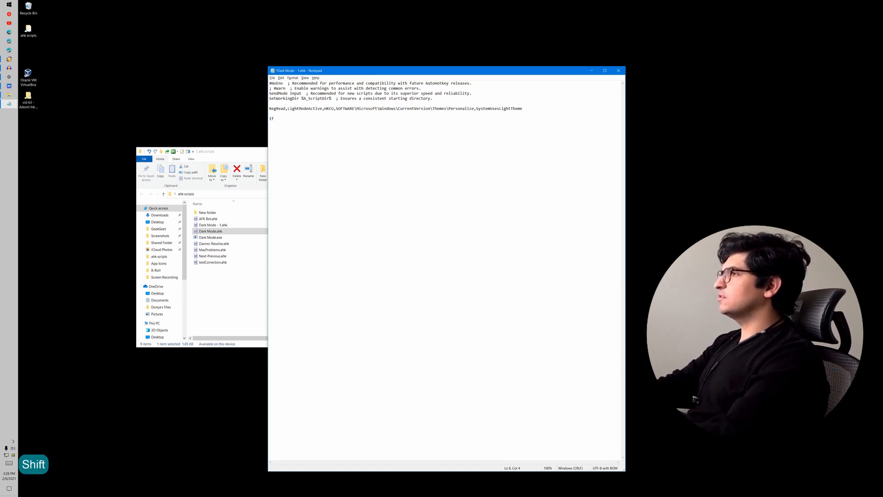
text(LightMode)
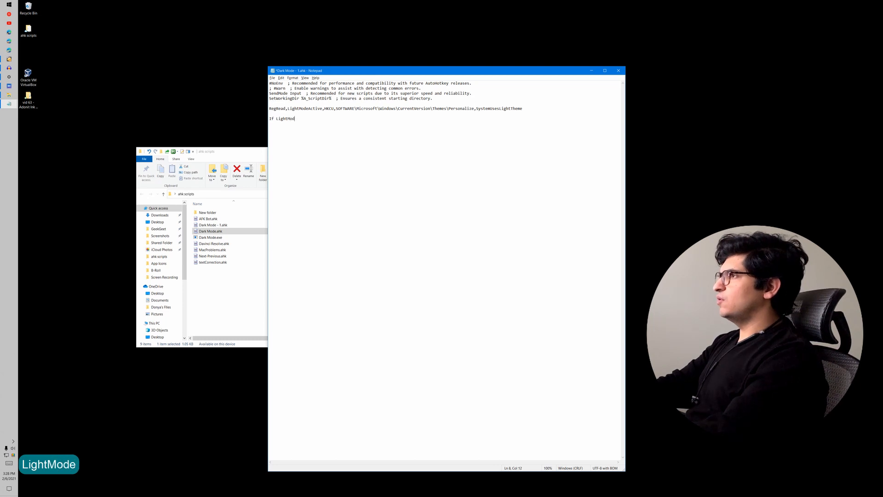
text(eActive)
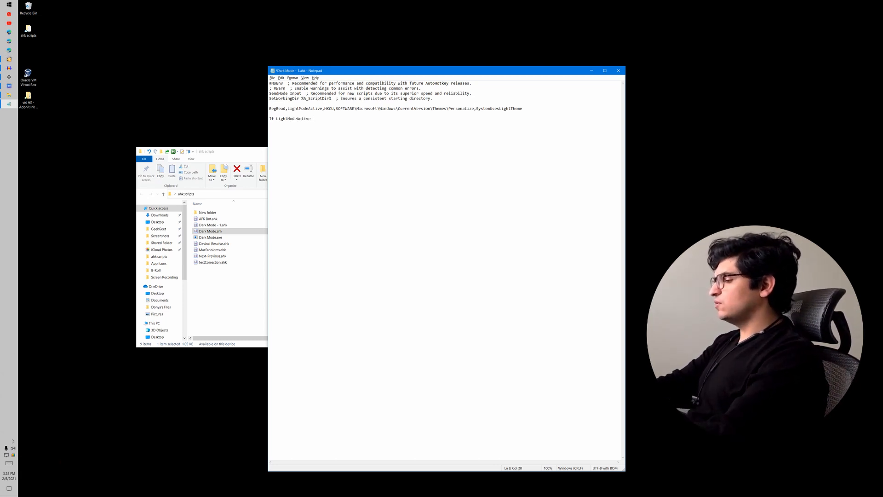
text({)
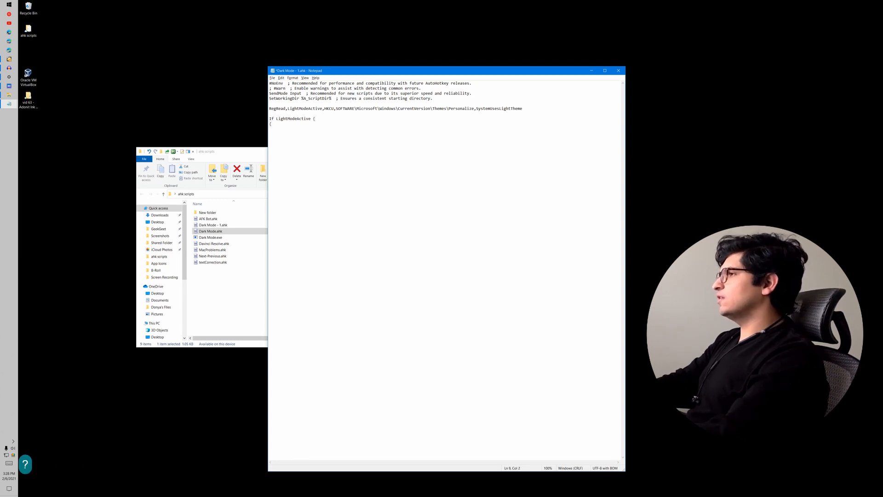
text({)
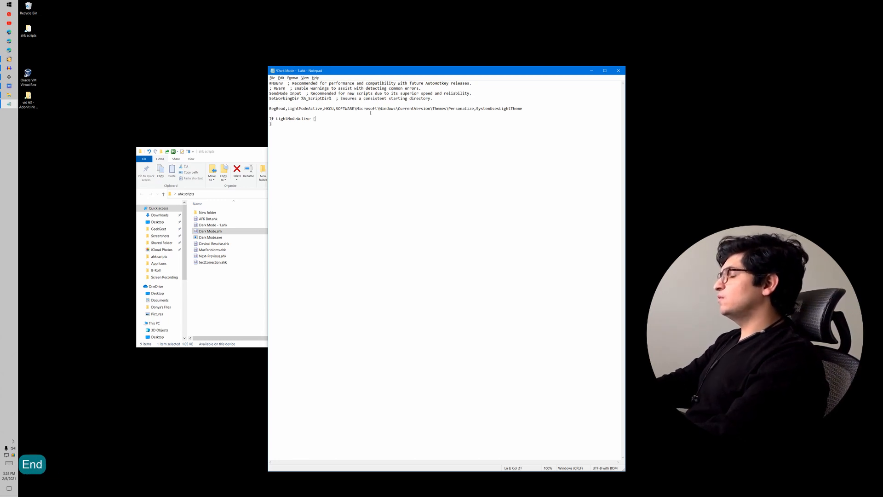
key(ctrl+v)
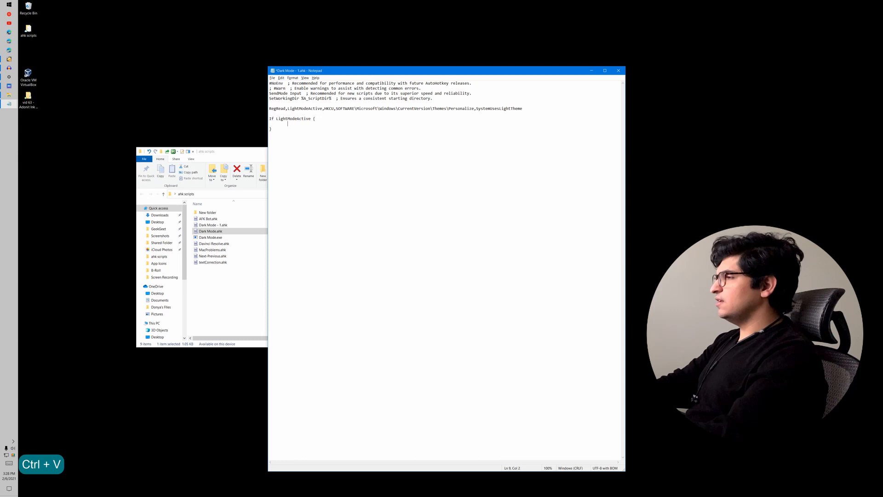
text(RegWrite,Reg_Dword,HKCU,SOFTWARE\Microsoft\Windows\CurrentVersion\Themes\Personalize,SystemUsesLightTheme,0)
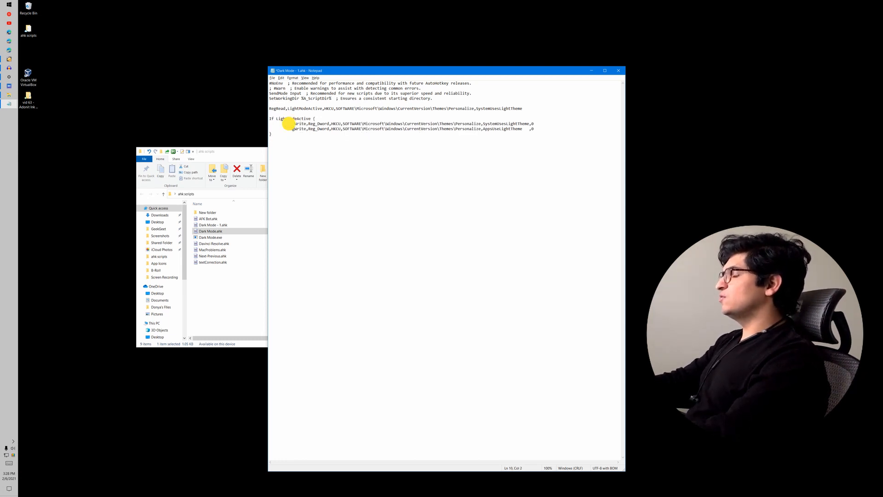
double_click(297, 123)
text( Else)
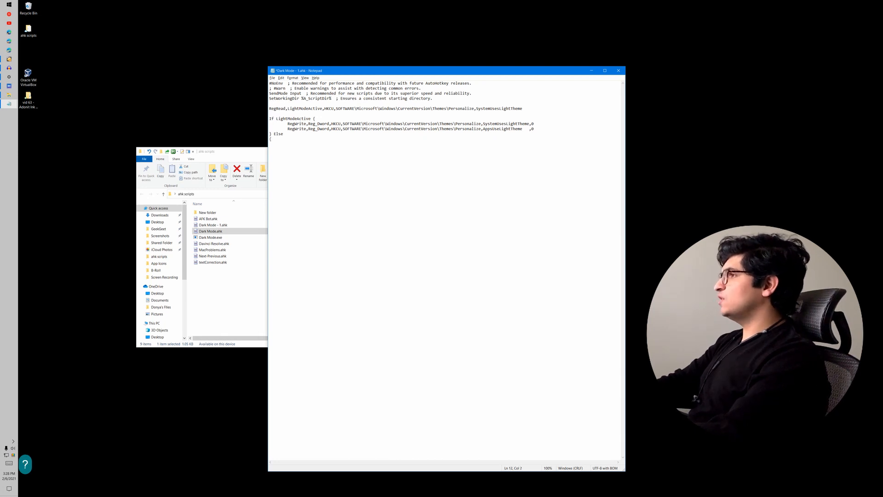
Add the Else branch writing 1 to SystemUsesLightTheme and AppsUseLightTheme
key(ctrl+v)
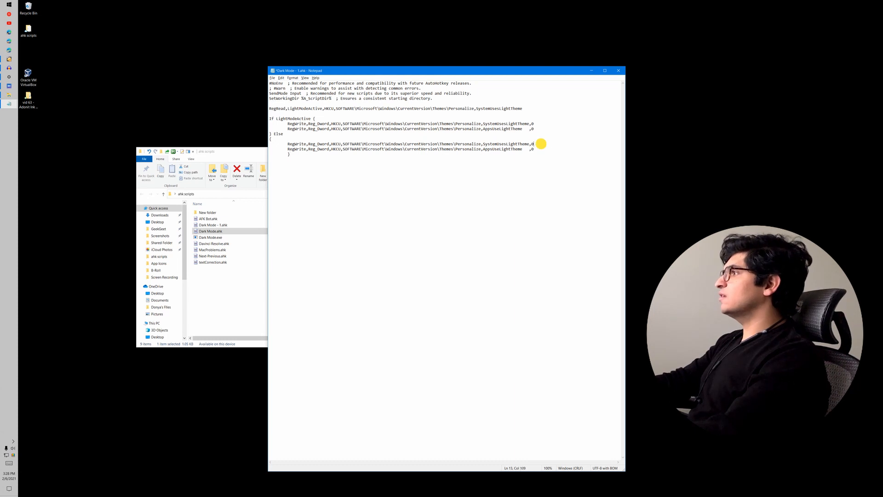
key(Backspace)
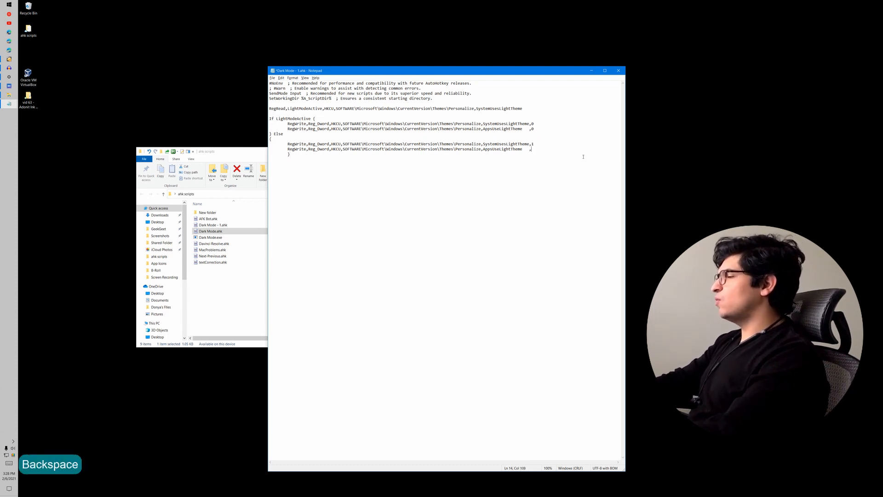
text(1)
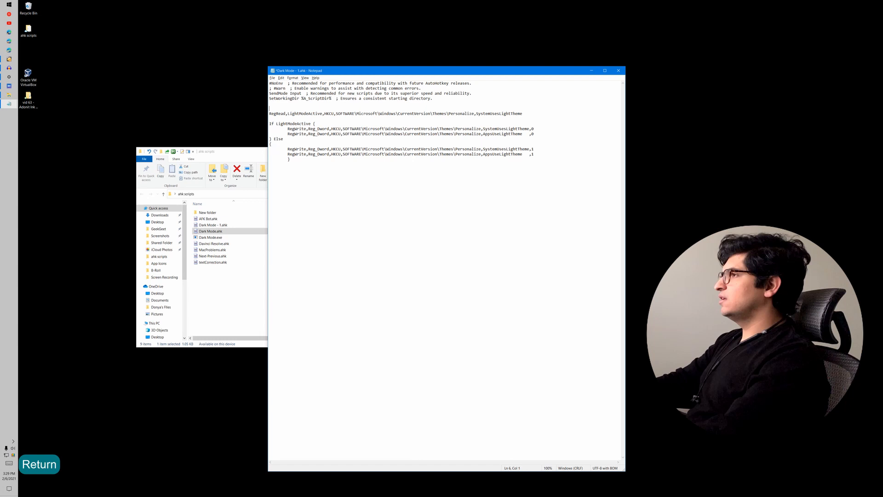
Add comment lines explaining the ctrl and windows key modifier symbols at the script top
key(backspace)
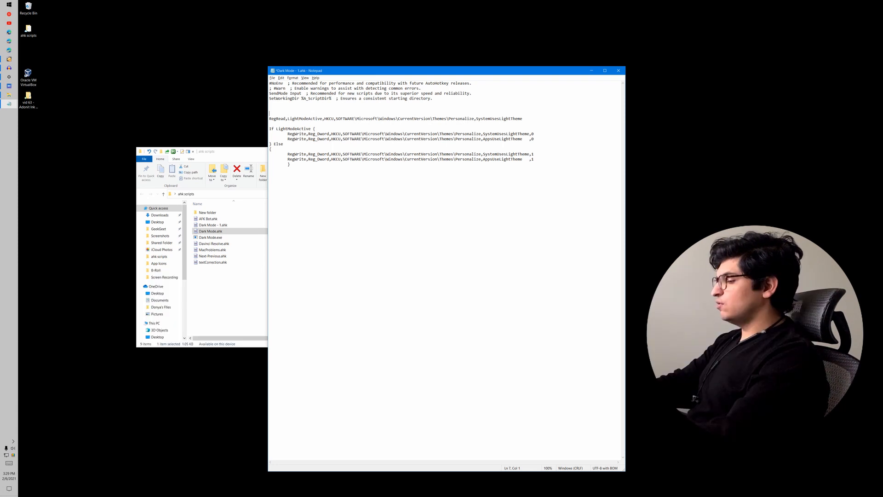
text(;ctrl - ^)
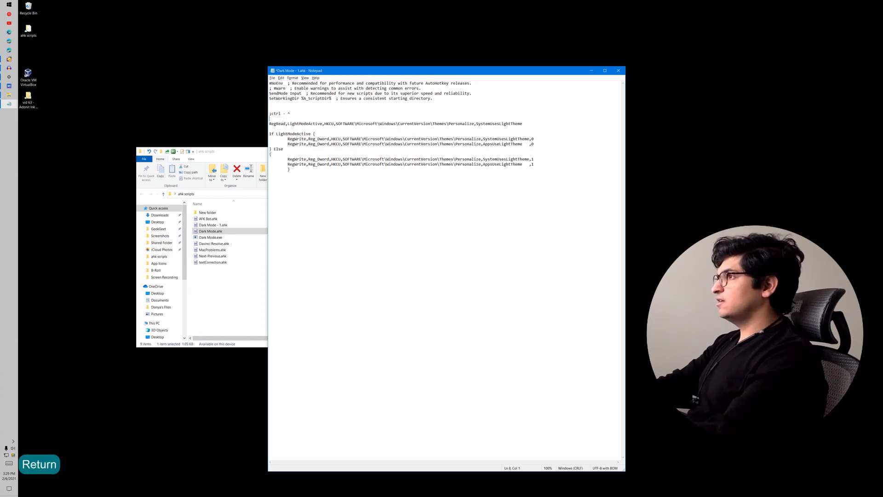
text(winf)
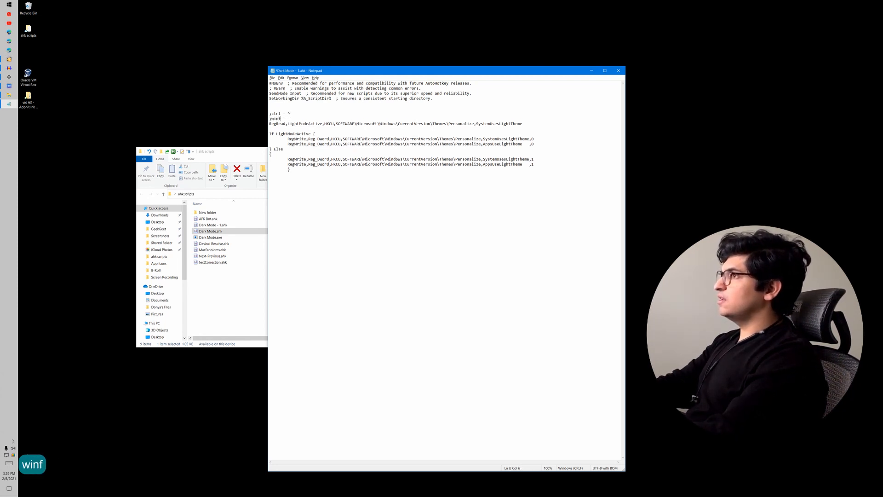
text(indows key -)
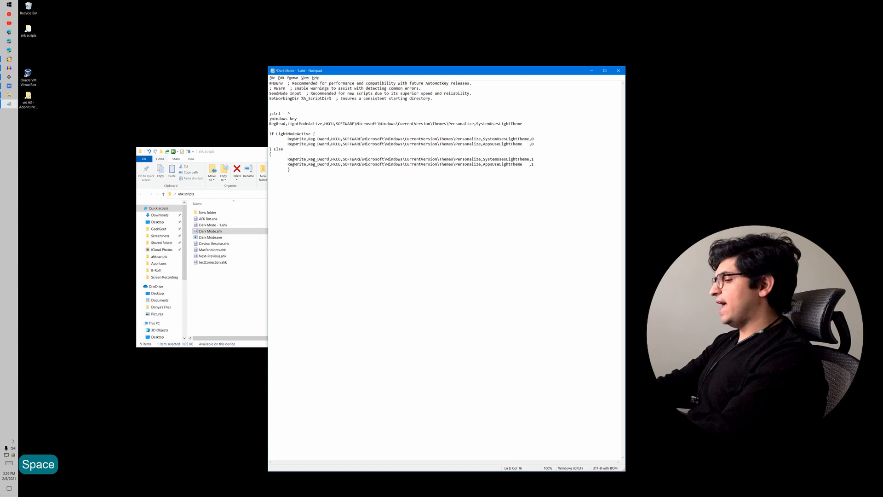
text(m)
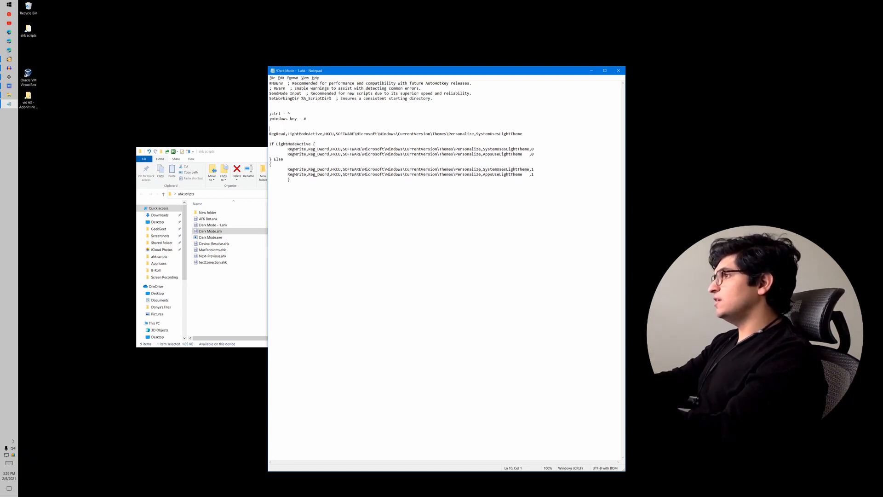
Add the '#^l::{' Ctrl+Win+L hotkey label before RegRead and end the script with Return
text(#*)
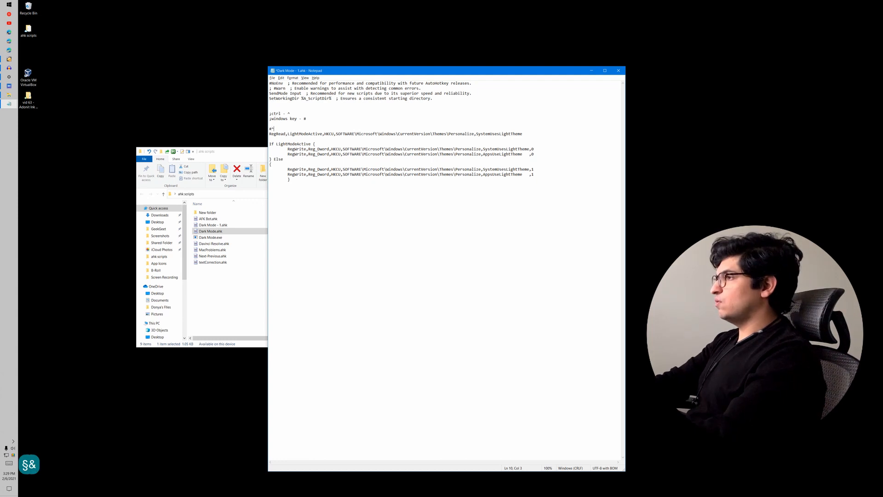
text(1)
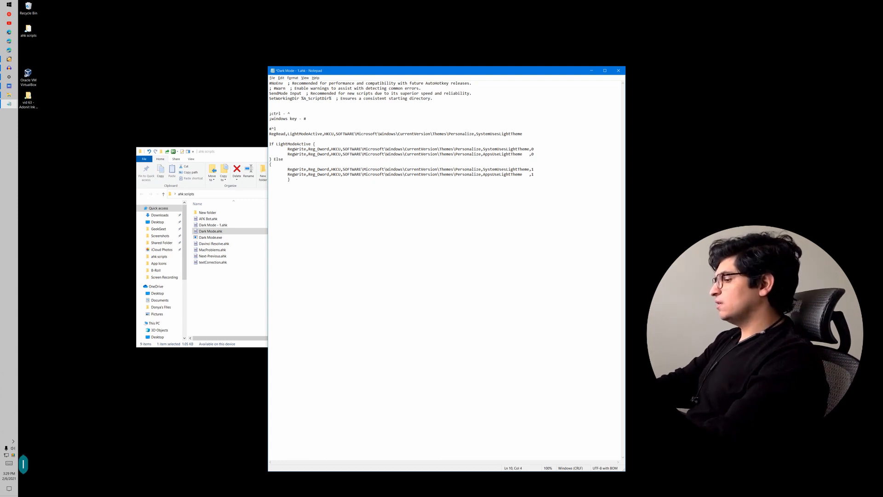
text(::)
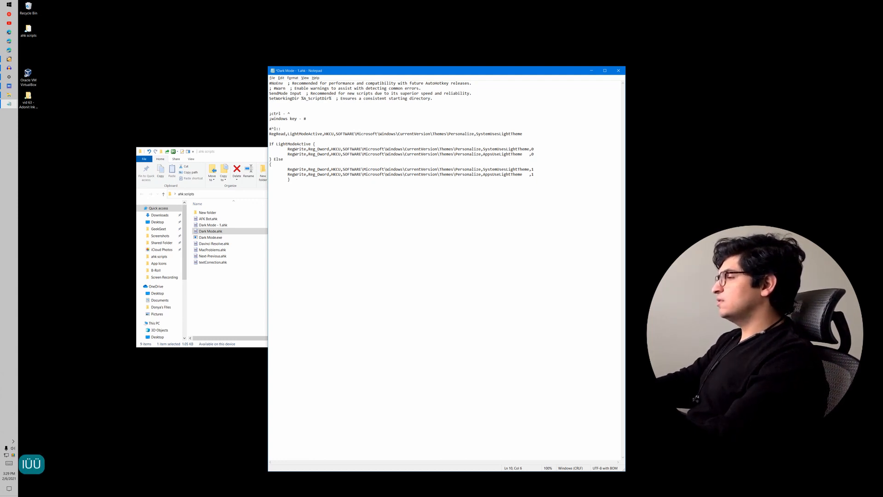
text({)
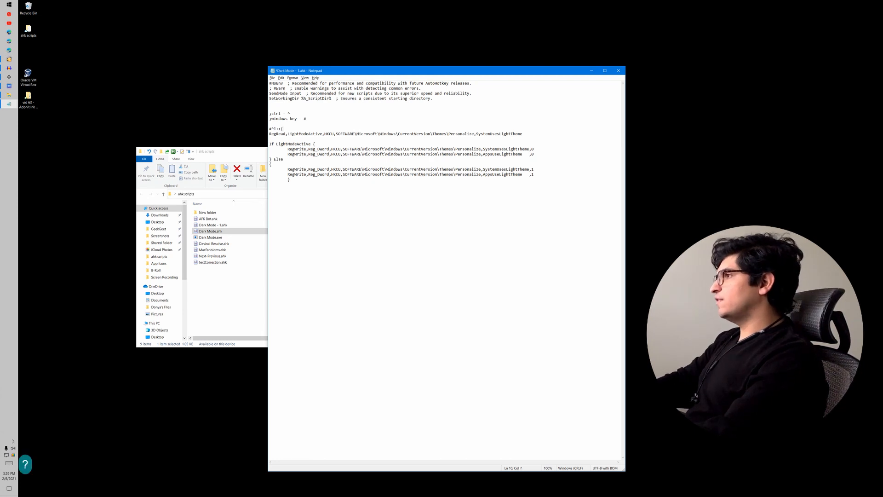
key(Return)
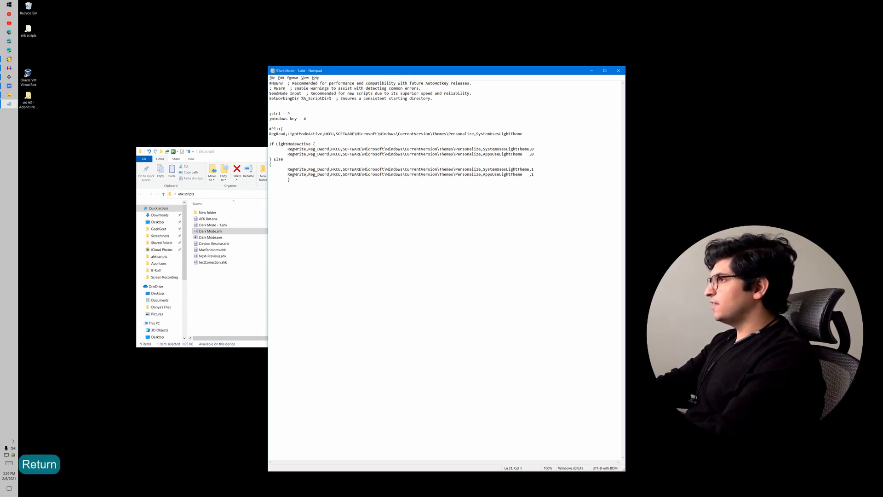
text(Return)
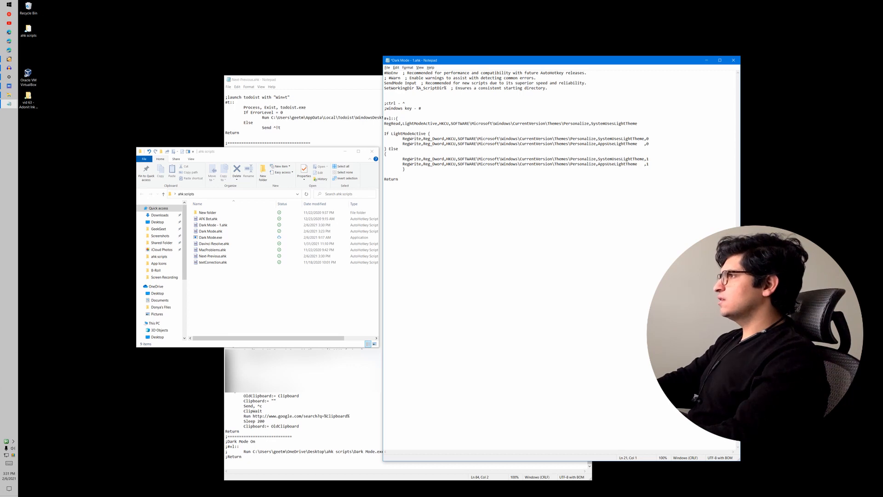
Add the RUNDLL32 UpdatePerUserSystemParameters refresh line above Return, save, and run Dark Mode - 1.ahk
key(ctrl+v)
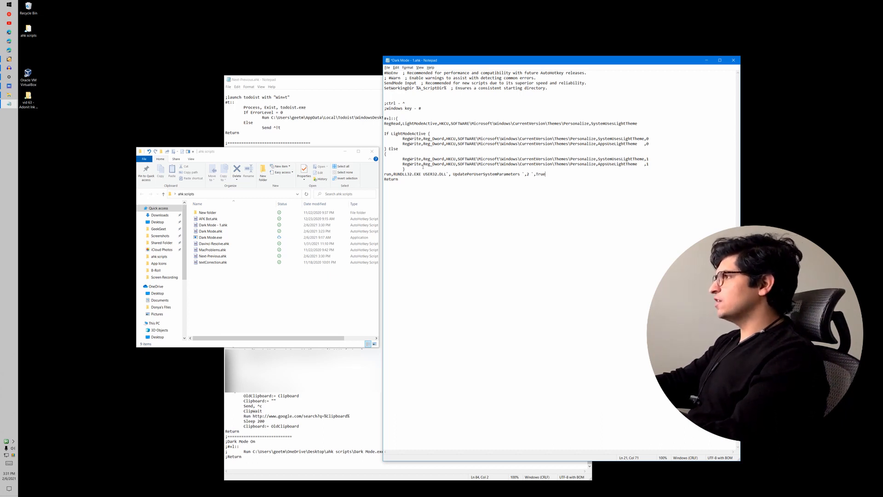
key(ctrl+s)
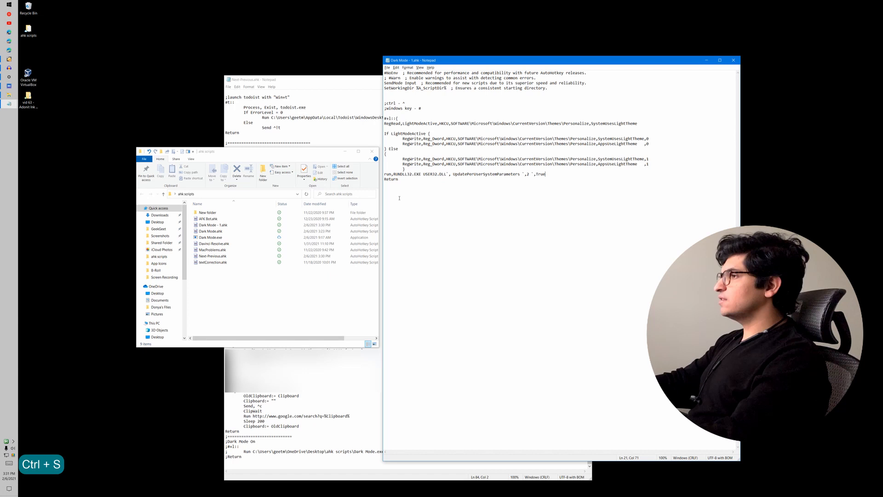
click(212, 224)
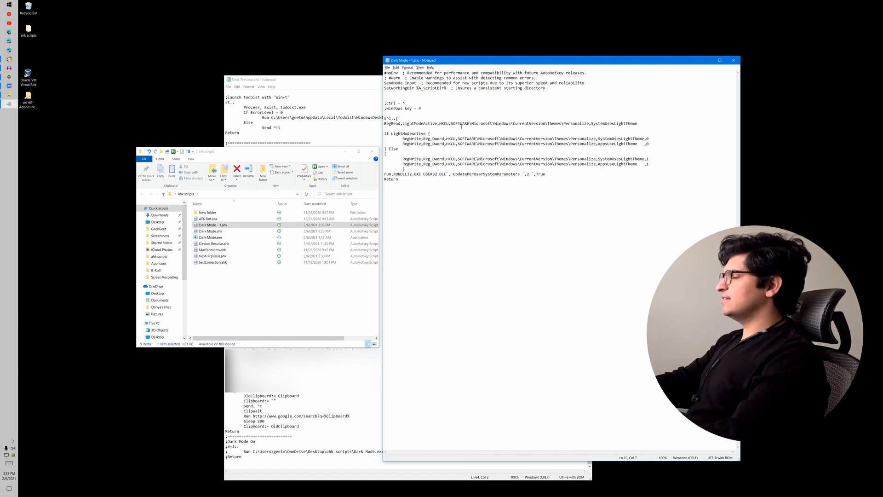
key(ctrl+s)
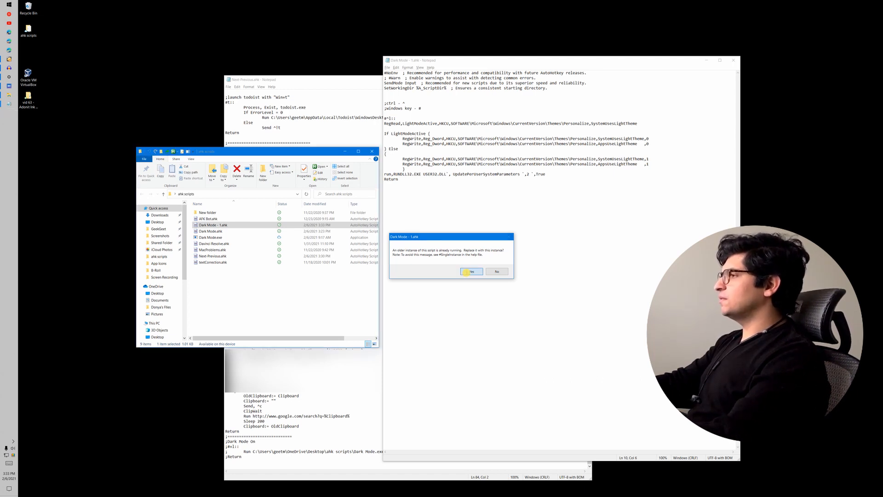
Confirm replacing the older running instance, then trigger the hotkey to switch the theme
click(471, 272)
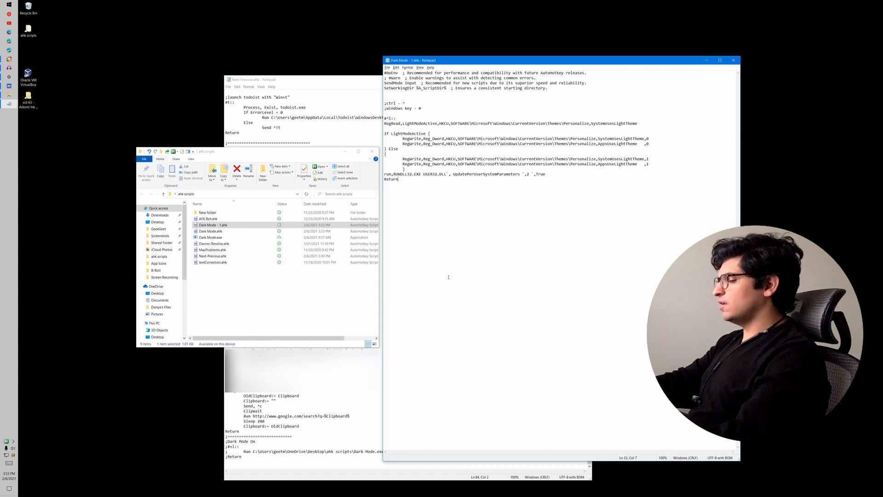
key(ctrl+l)
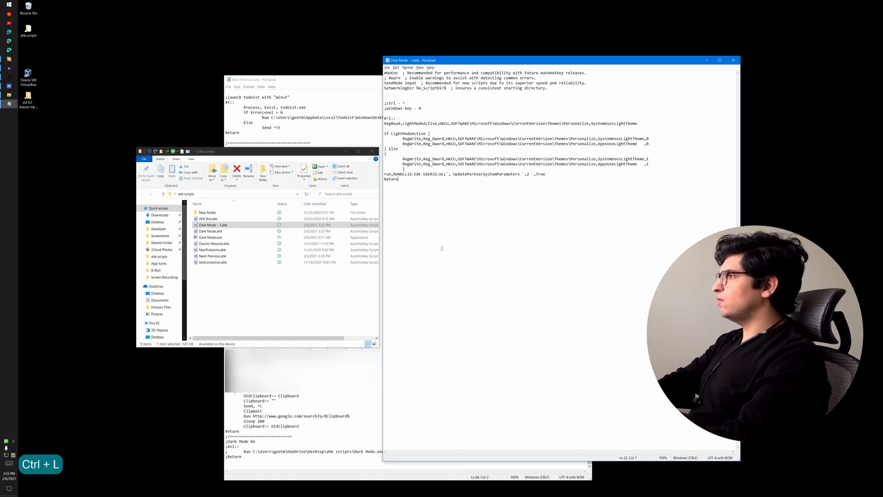